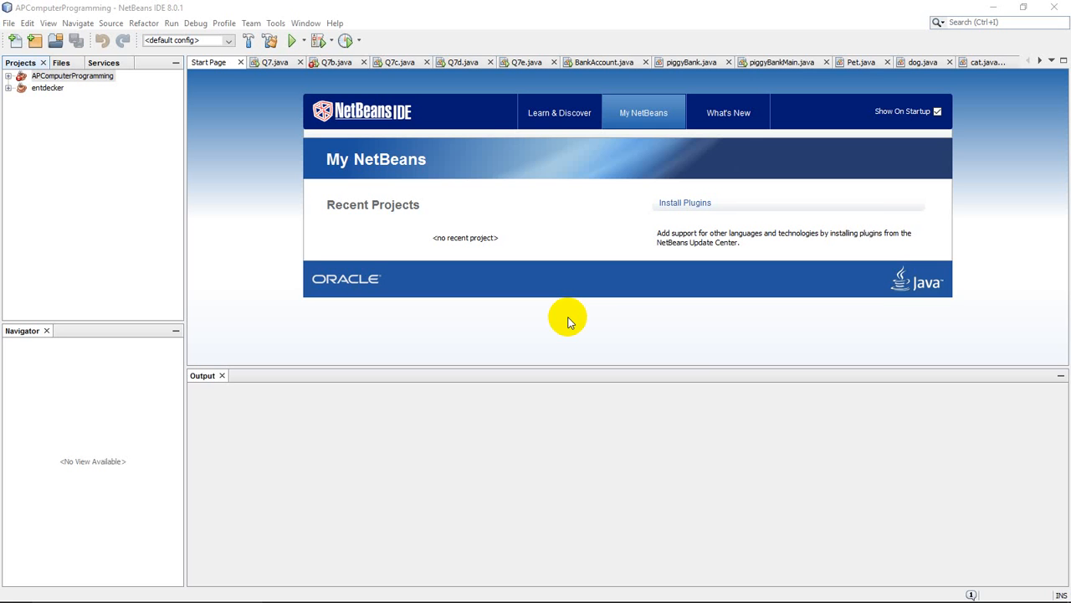
pyautogui.moveTo(211, 241)
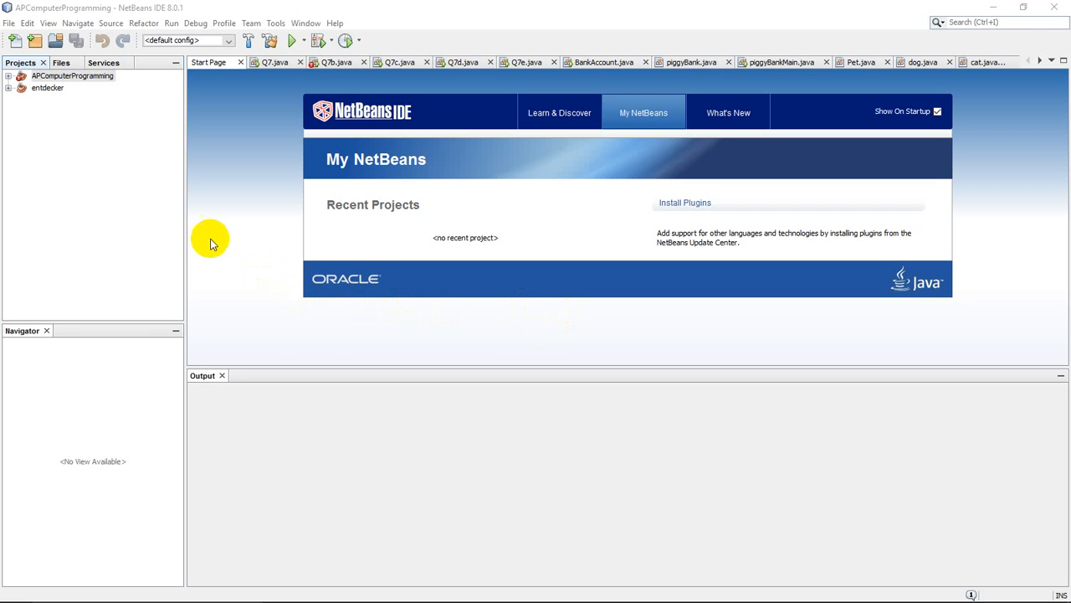
pyautogui.moveTo(87, 108)
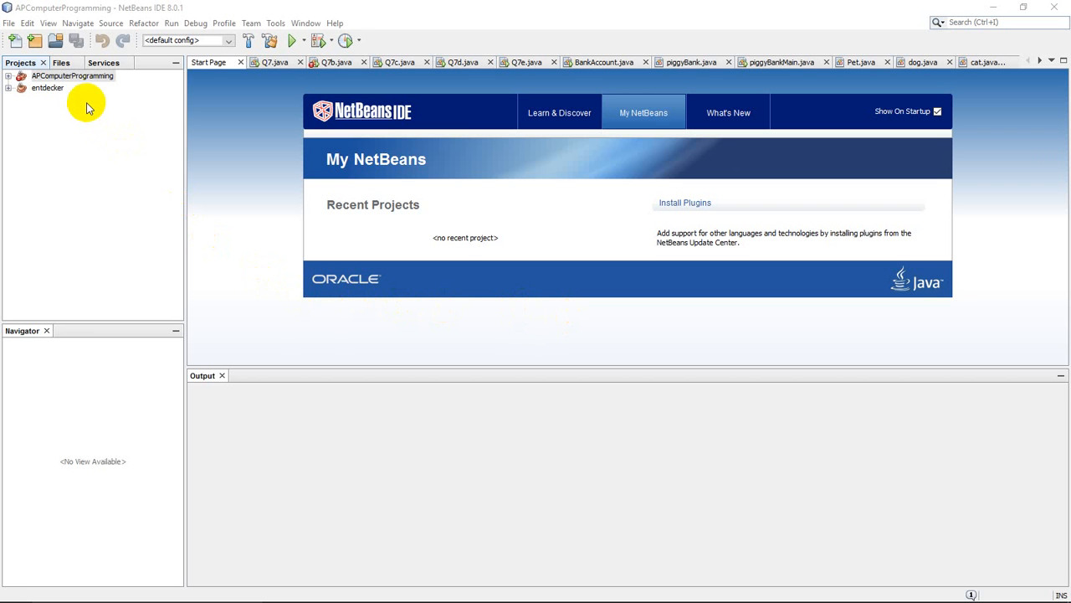
pyautogui.moveTo(267, 141)
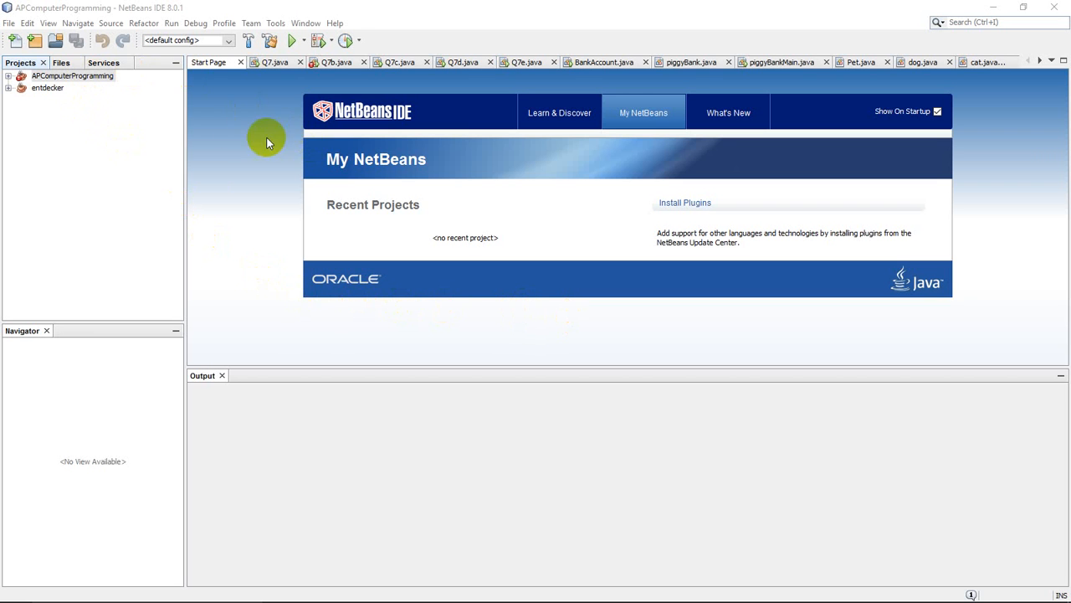
pyautogui.moveTo(181, 13)
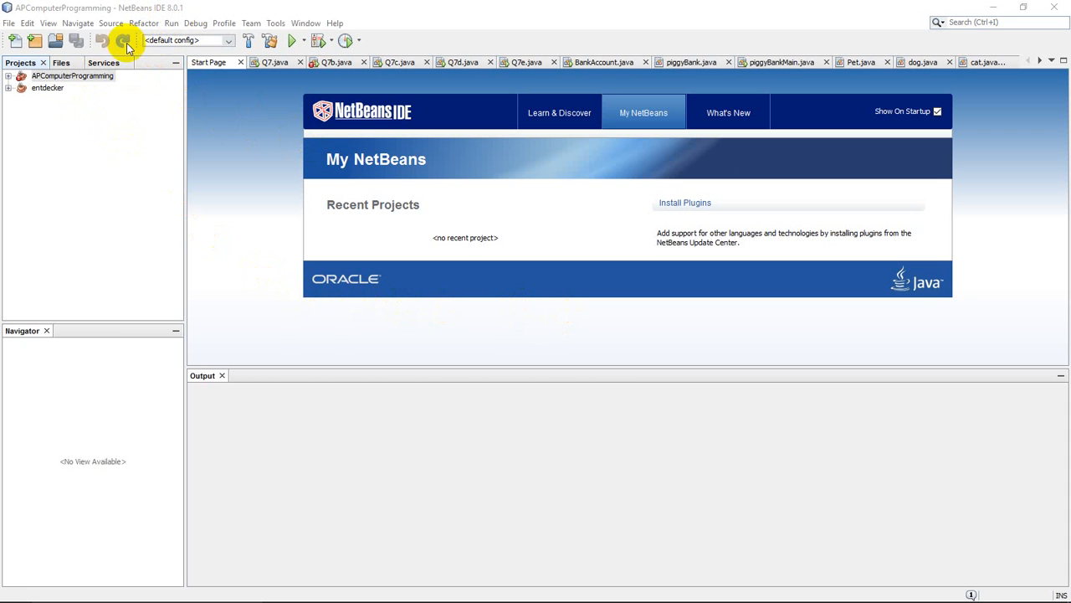
pyautogui.moveTo(54, 76)
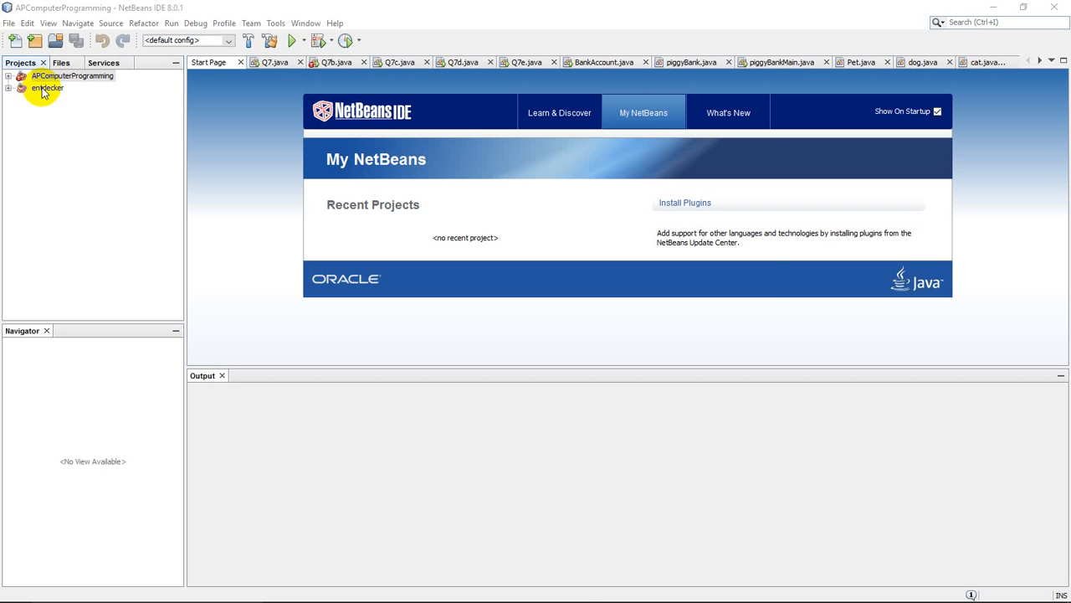
# Step: Start a new project from the File menu with Java Application as the project type
pyautogui.click(10, 23)
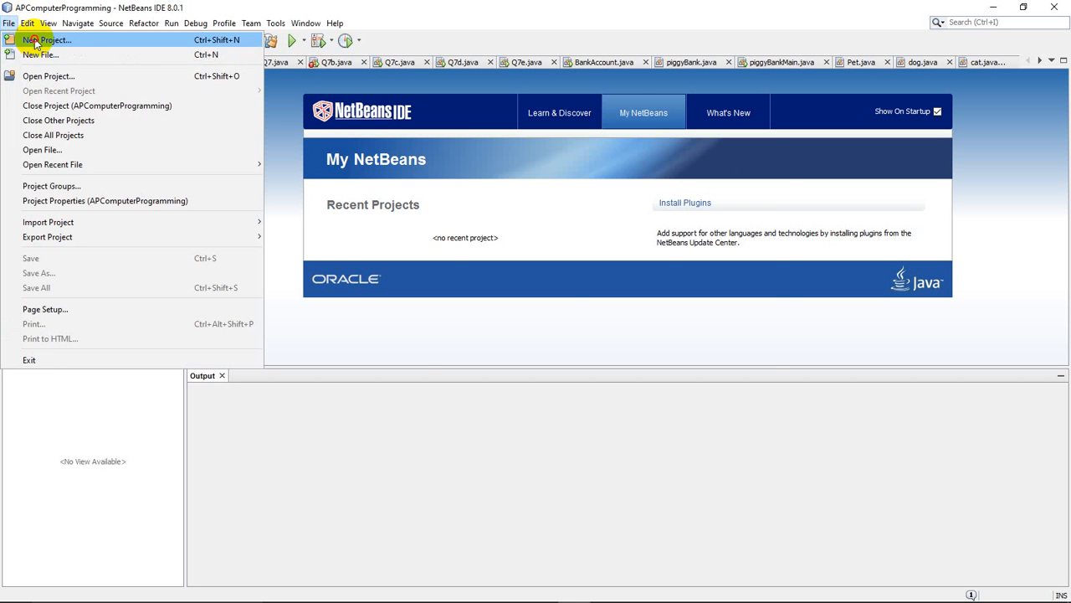
pyautogui.click(47, 40)
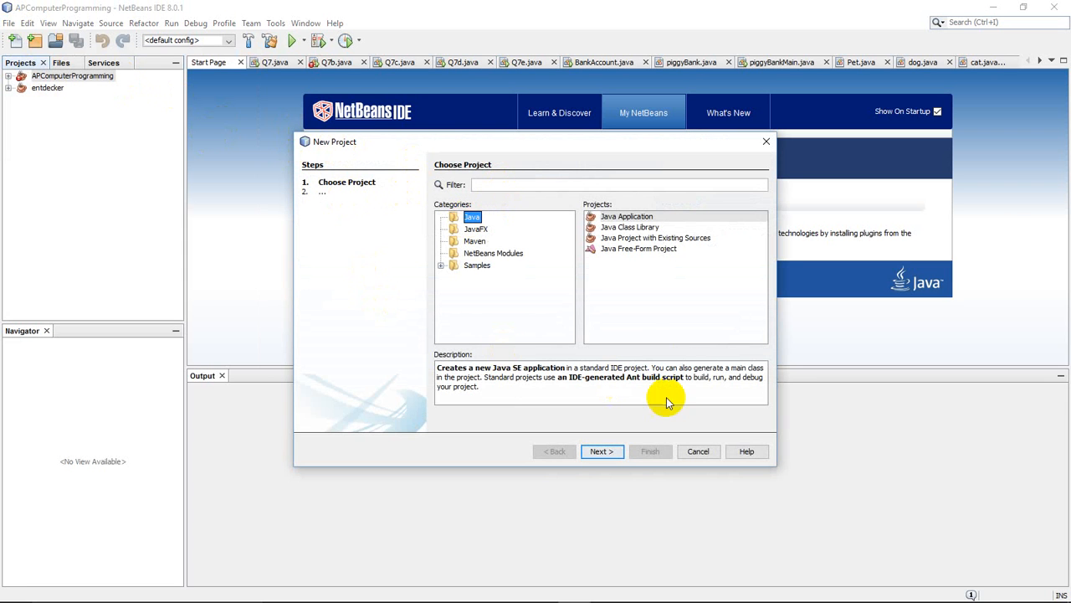
pyautogui.moveTo(477, 221)
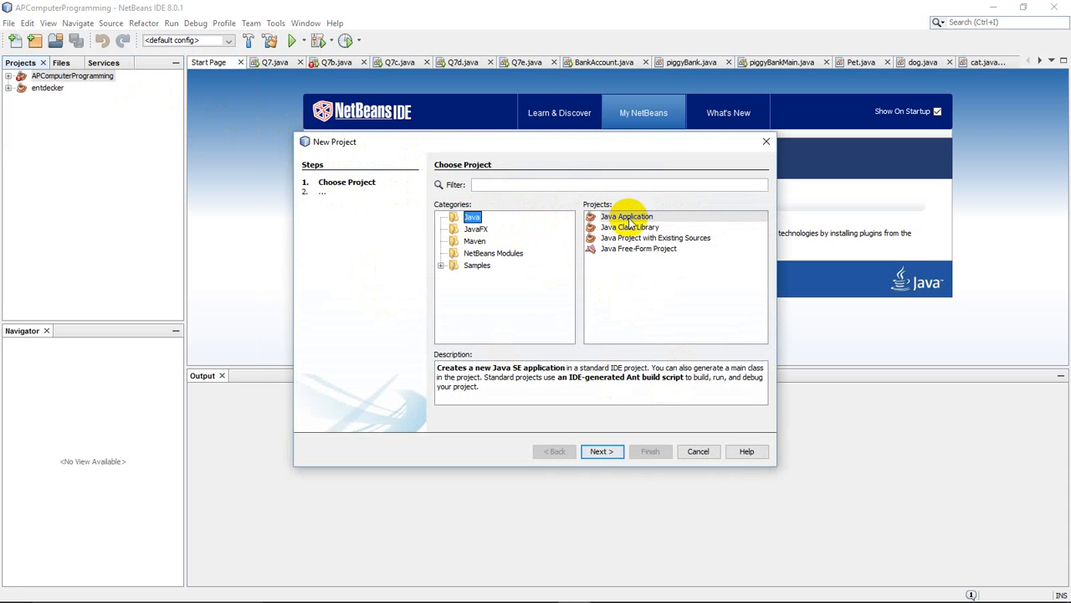
pyautogui.click(626, 217)
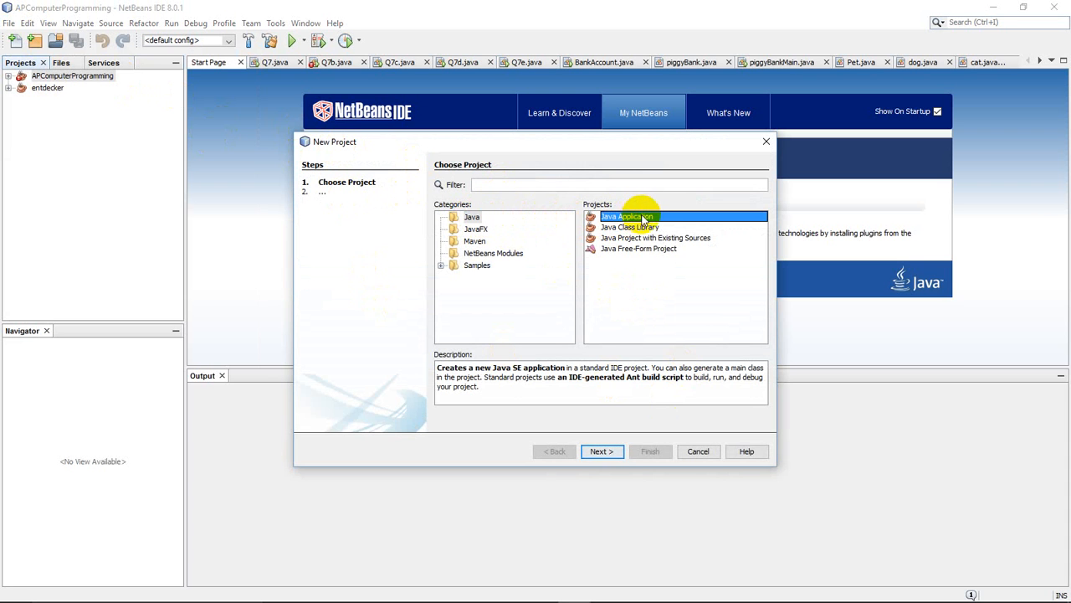
pyautogui.moveTo(602, 452)
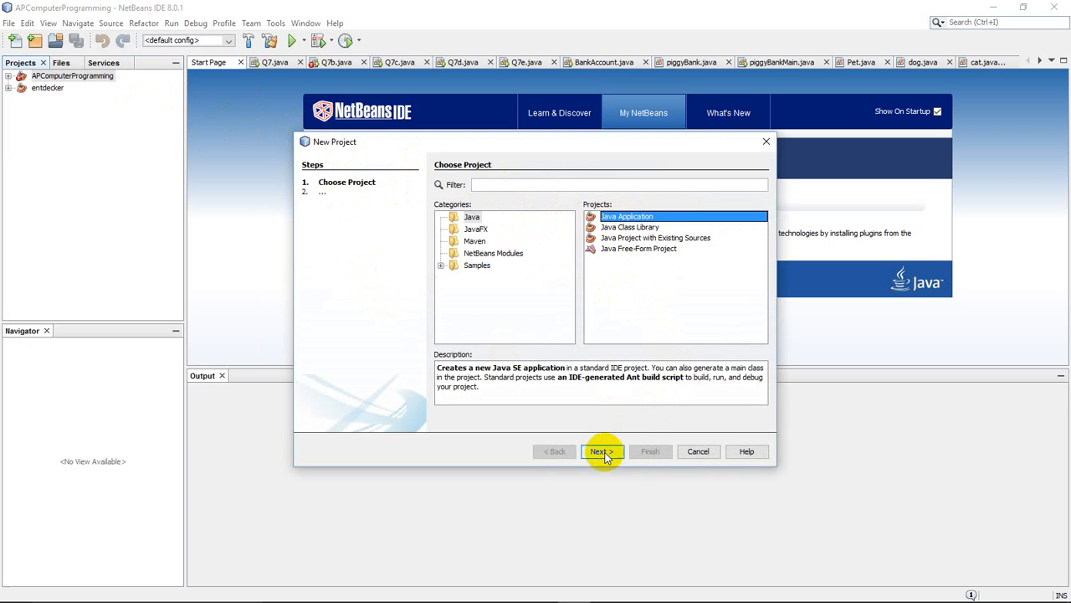
# Step: Name the project 'Computer Programming 1', skip the main class, and finish the wizard
pyautogui.click(601, 452)
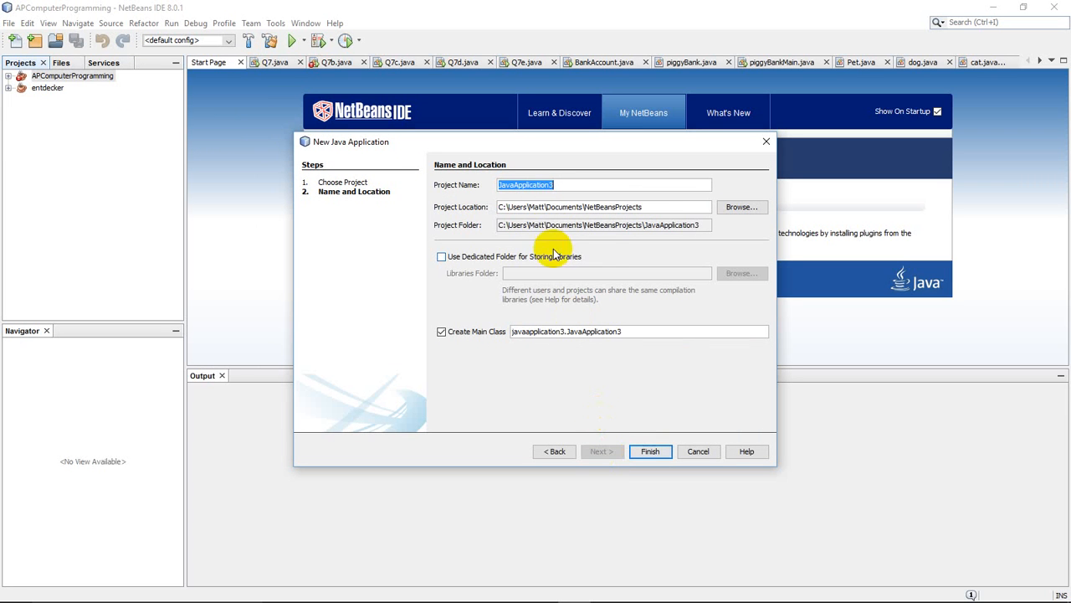
pyautogui.moveTo(566, 184)
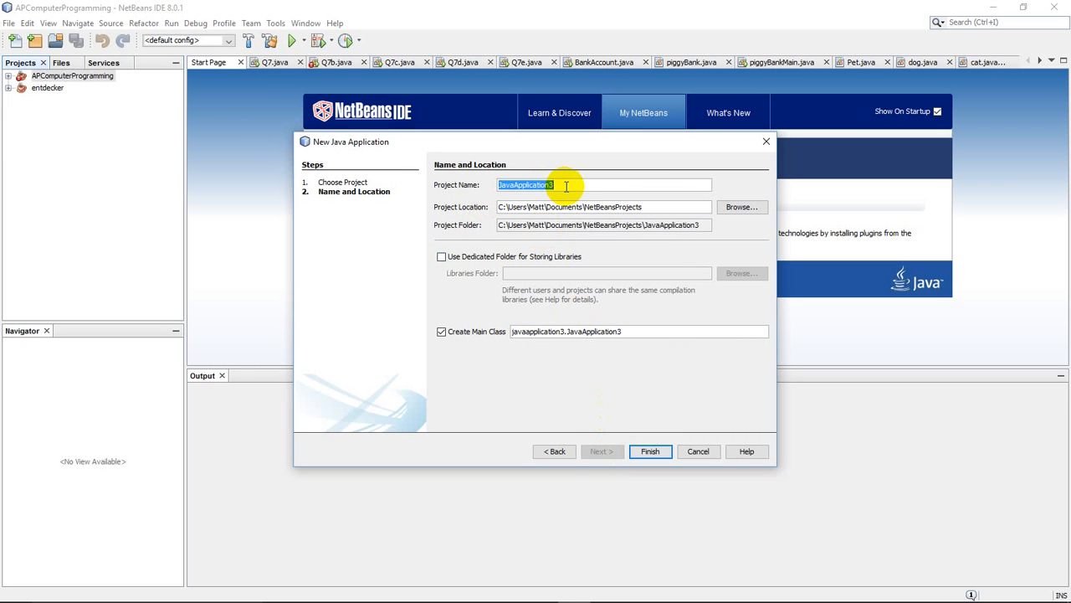
pyautogui.moveTo(609, 247)
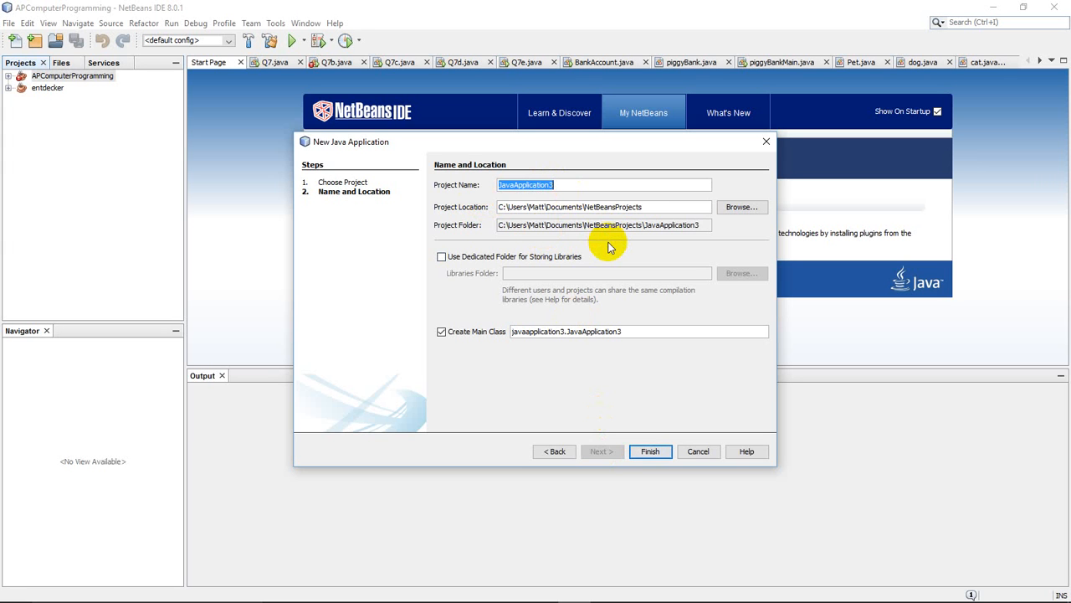
pyautogui.write('C')
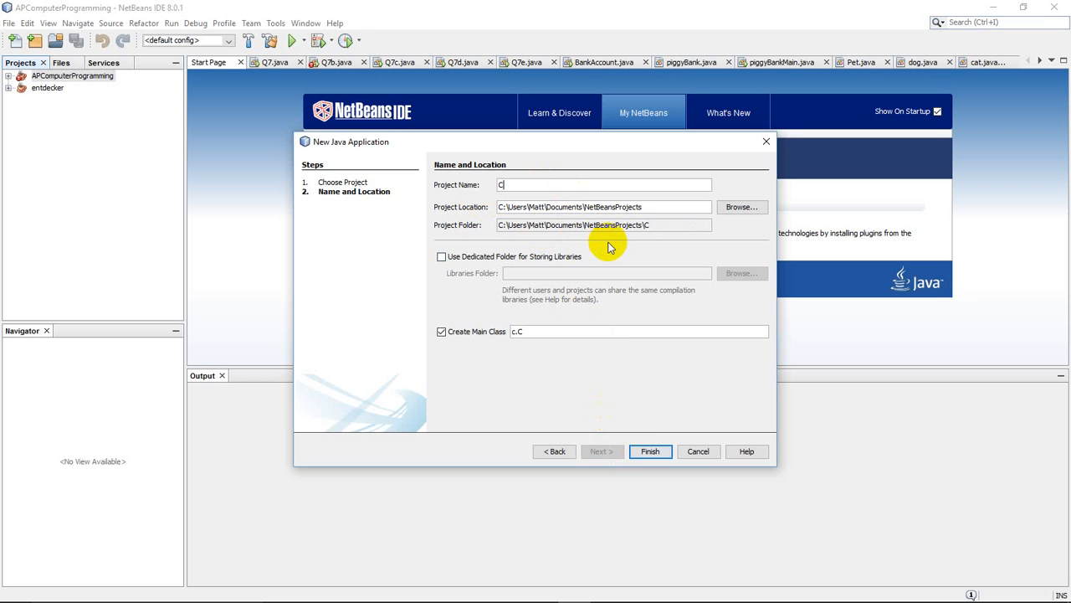
pyautogui.write('omputer Pro')
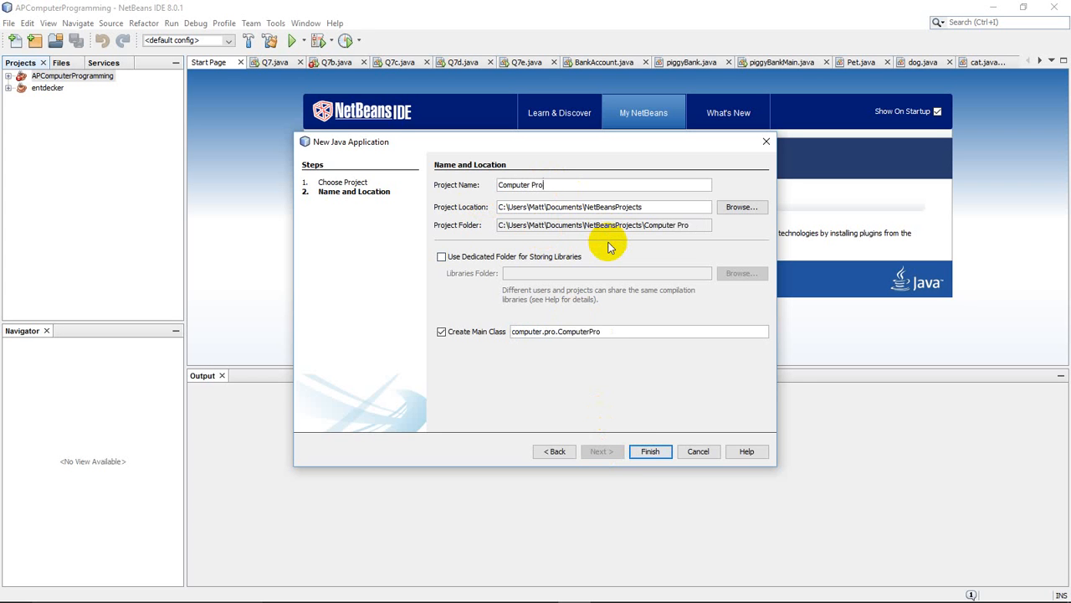
pyautogui.write('gramming')
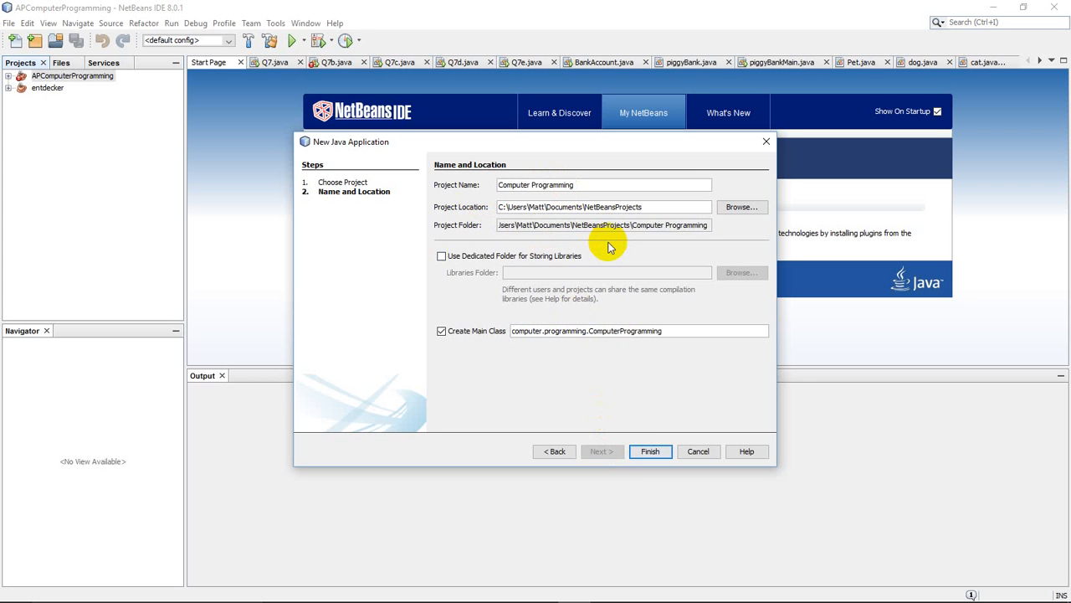
pyautogui.write('1')
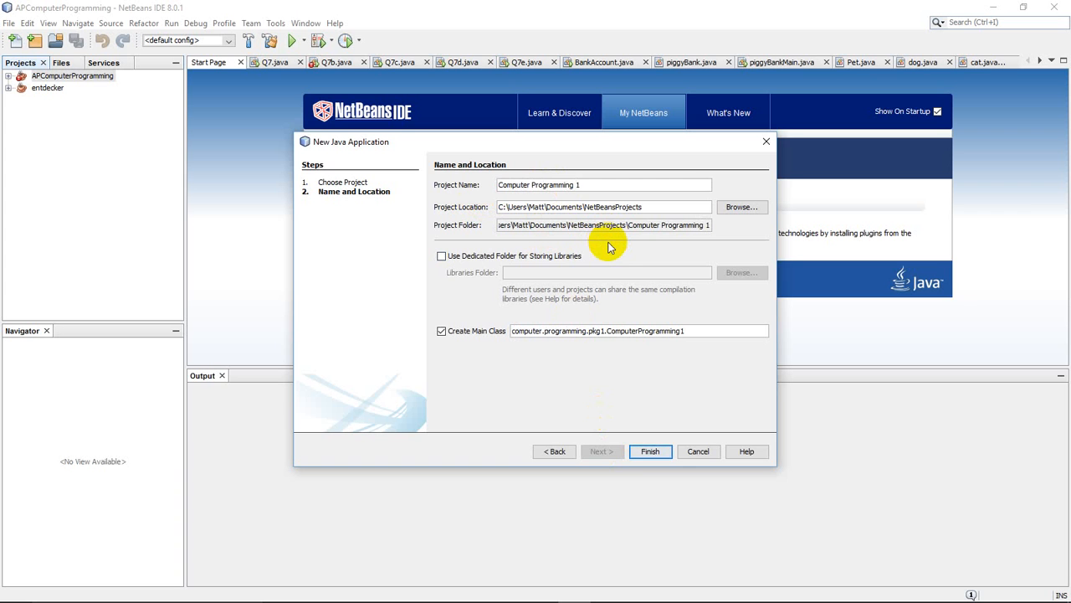
pyautogui.moveTo(576, 318)
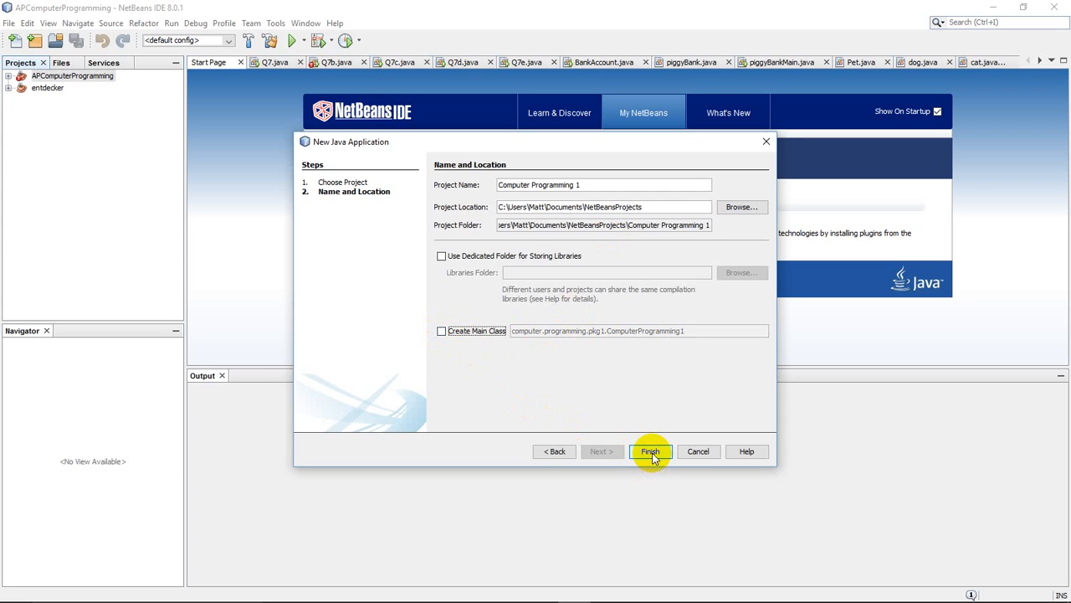
pyautogui.click(650, 452)
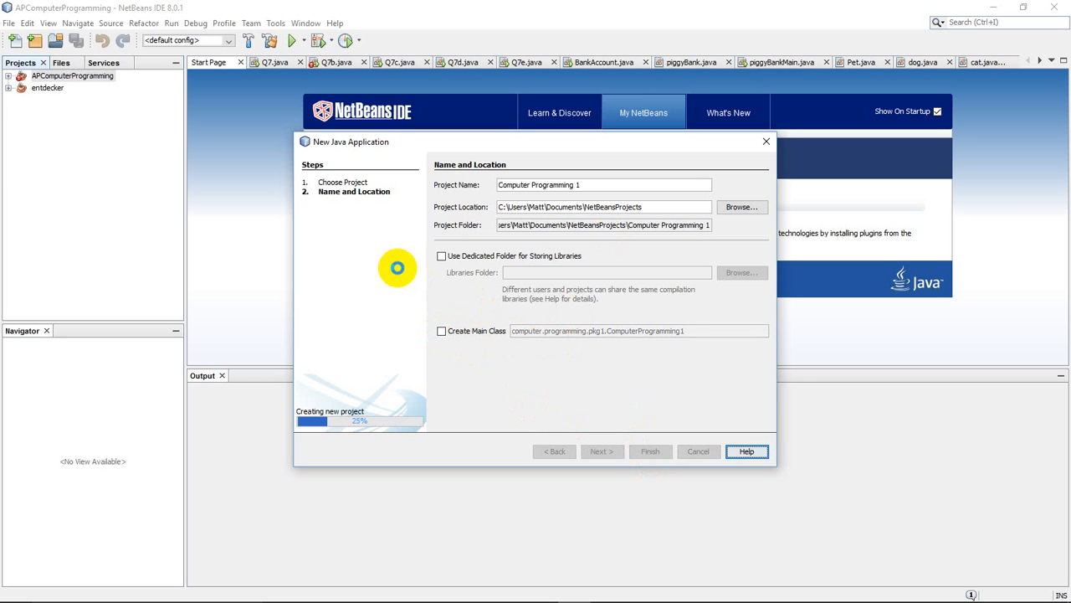
# Step: Expand the Computer Programming 1 project and bring up the Source Packages actions
pyautogui.click(650, 452)
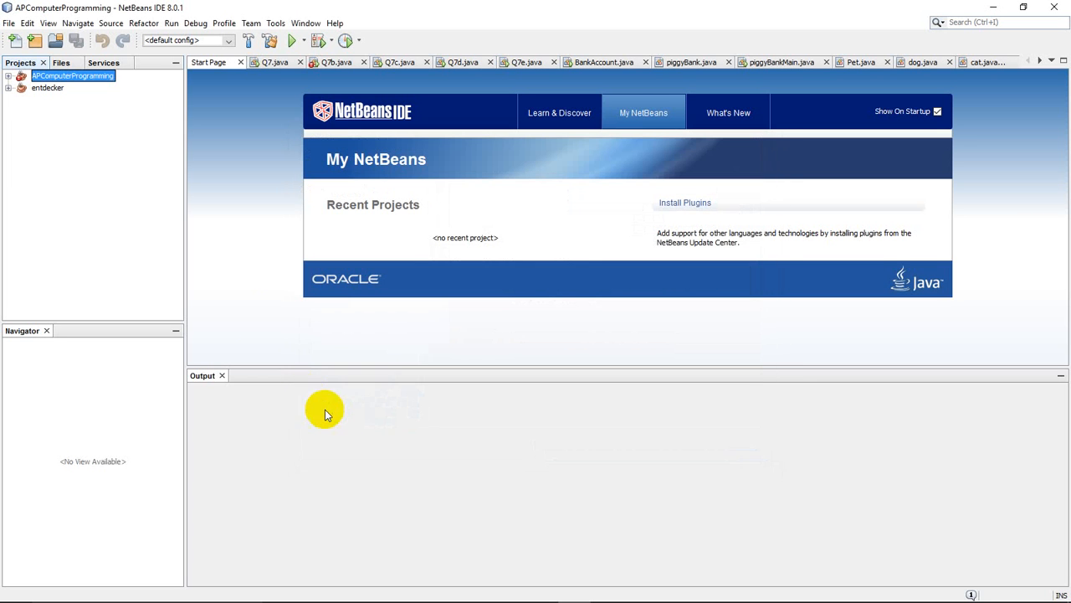
pyautogui.click(9, 87)
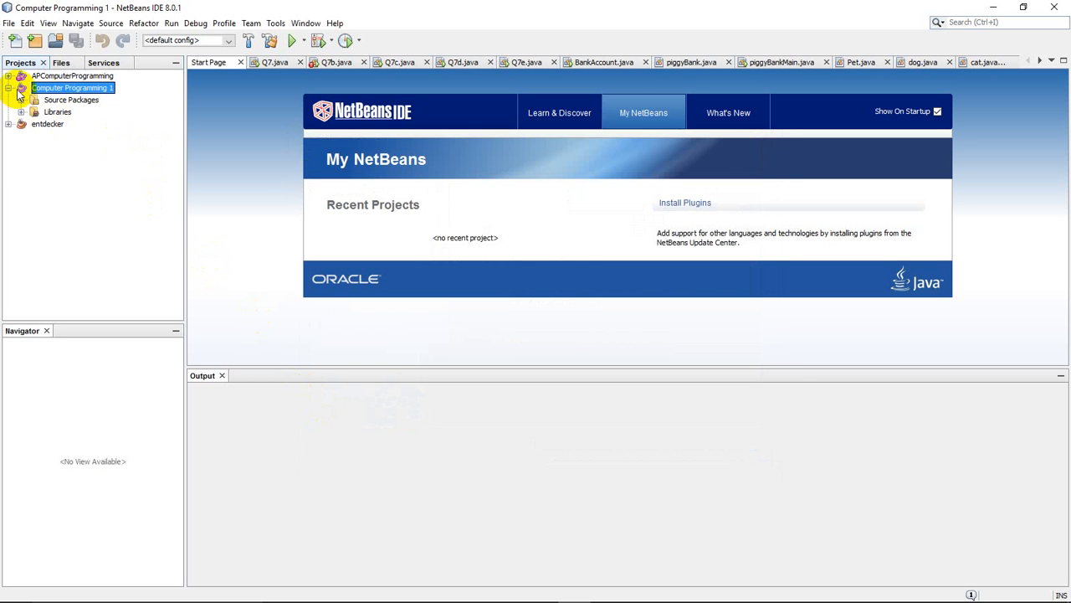
pyautogui.moveTo(107, 87)
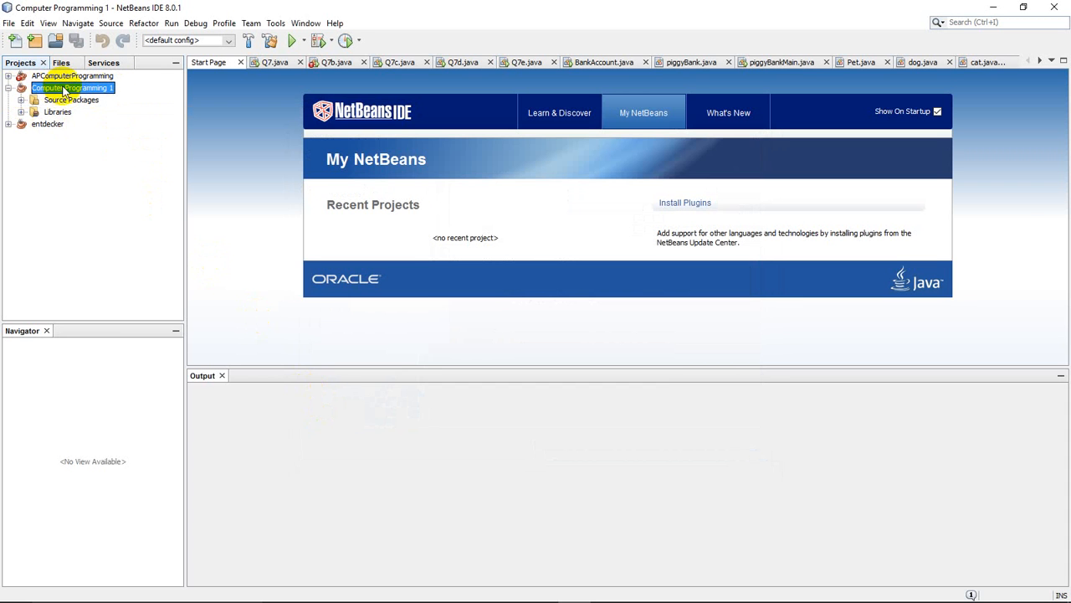
pyautogui.moveTo(66, 90)
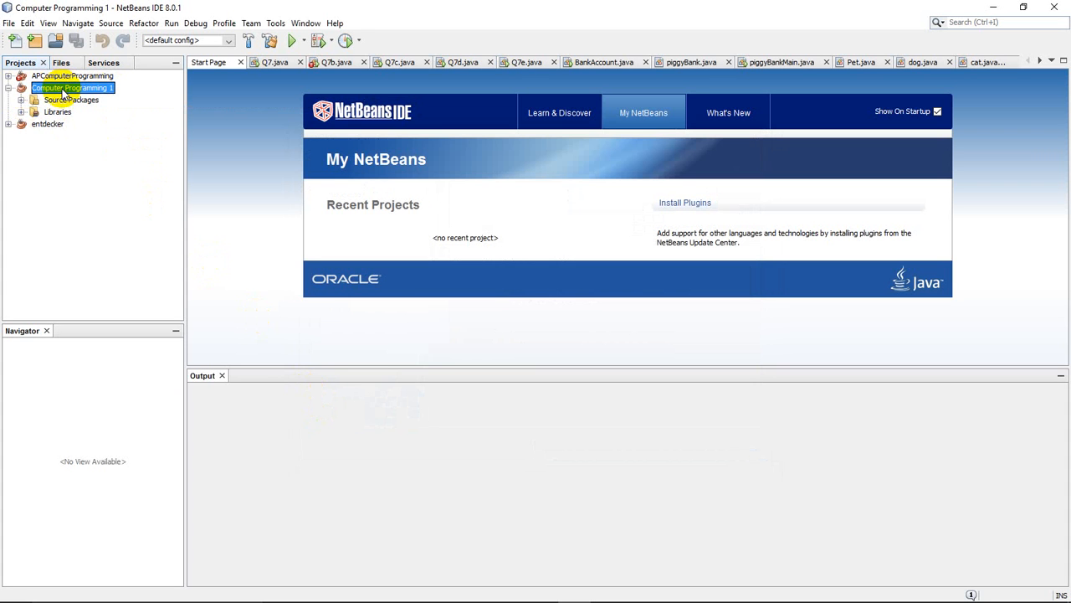
pyautogui.moveTo(70, 87)
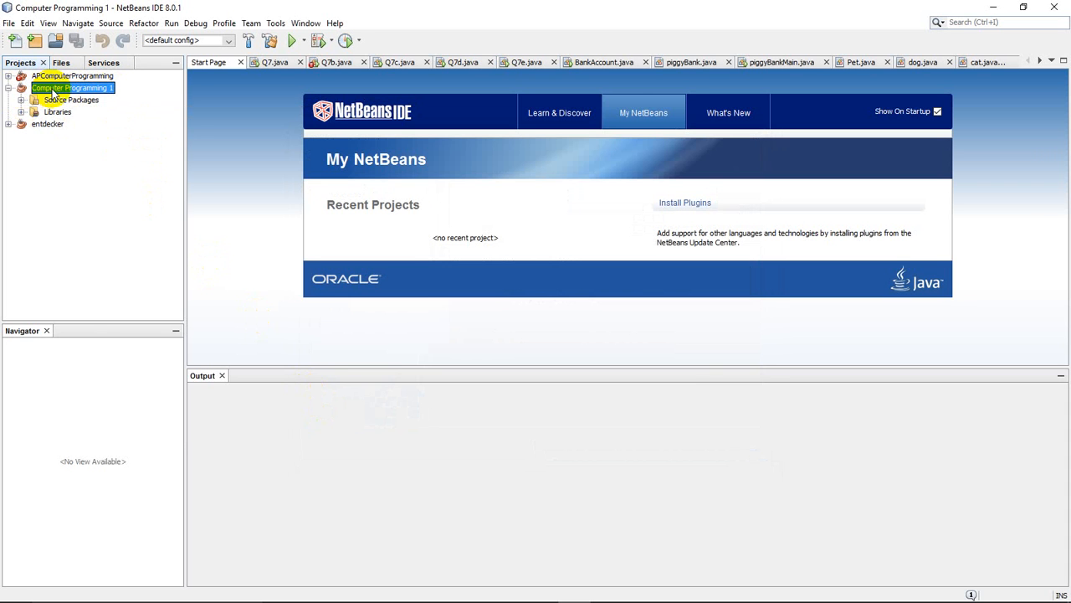
pyautogui.rightClick(70, 87)
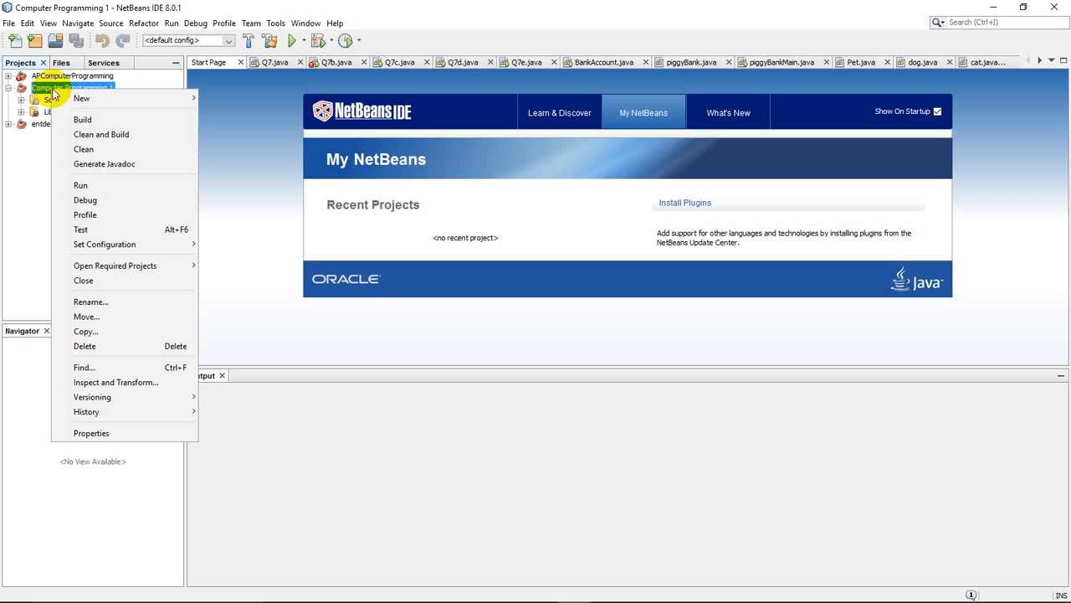
pyautogui.moveTo(82, 97)
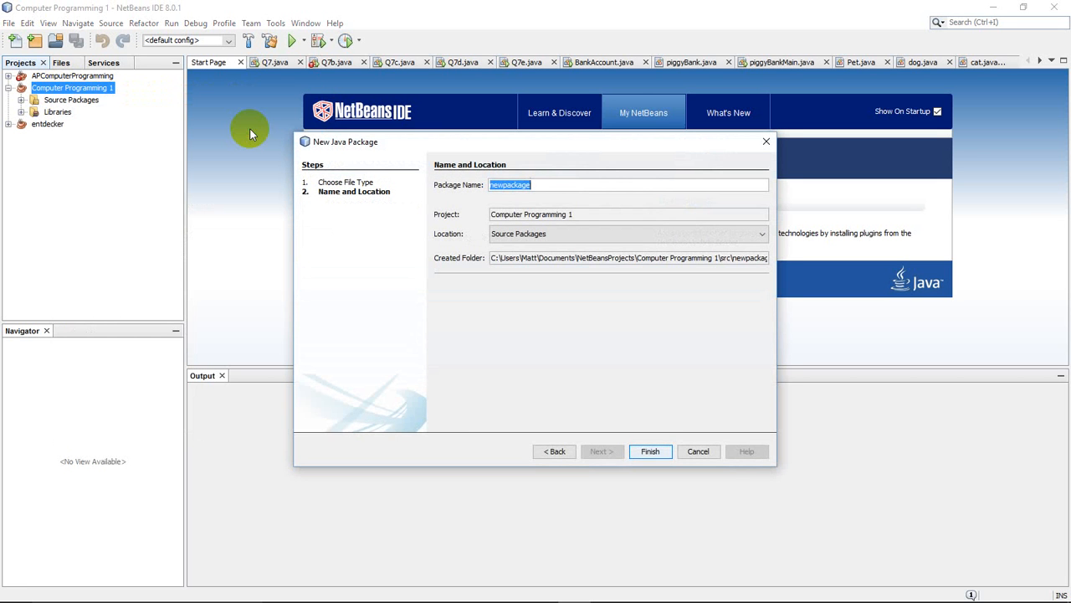
pyautogui.moveTo(495, 134)
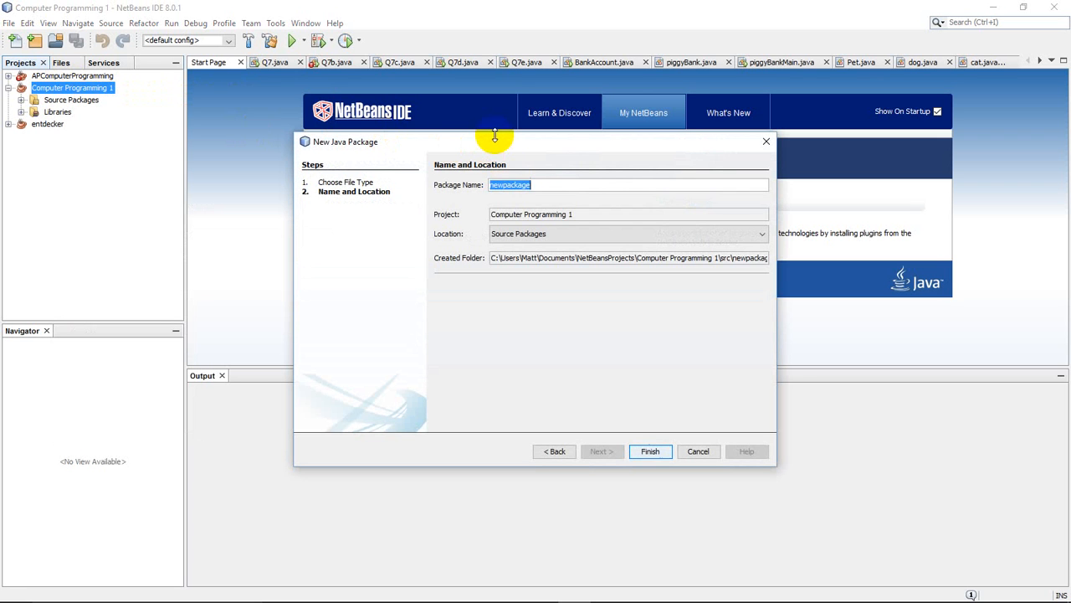
# Step: Create a new Java package named Unit01 under Source Packages
pyautogui.write('Unit')
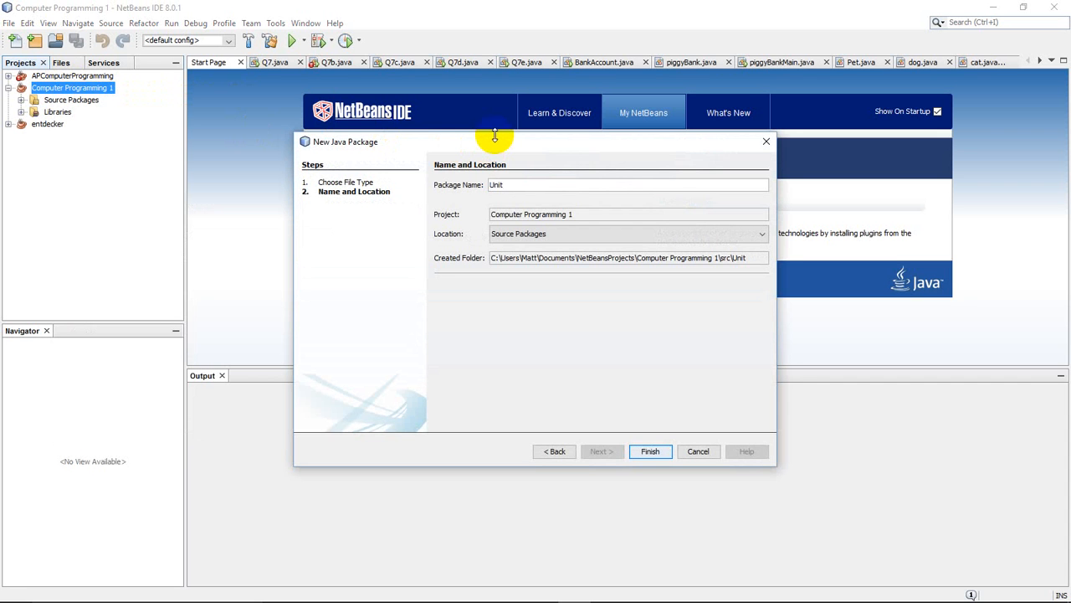
pyautogui.write('01')
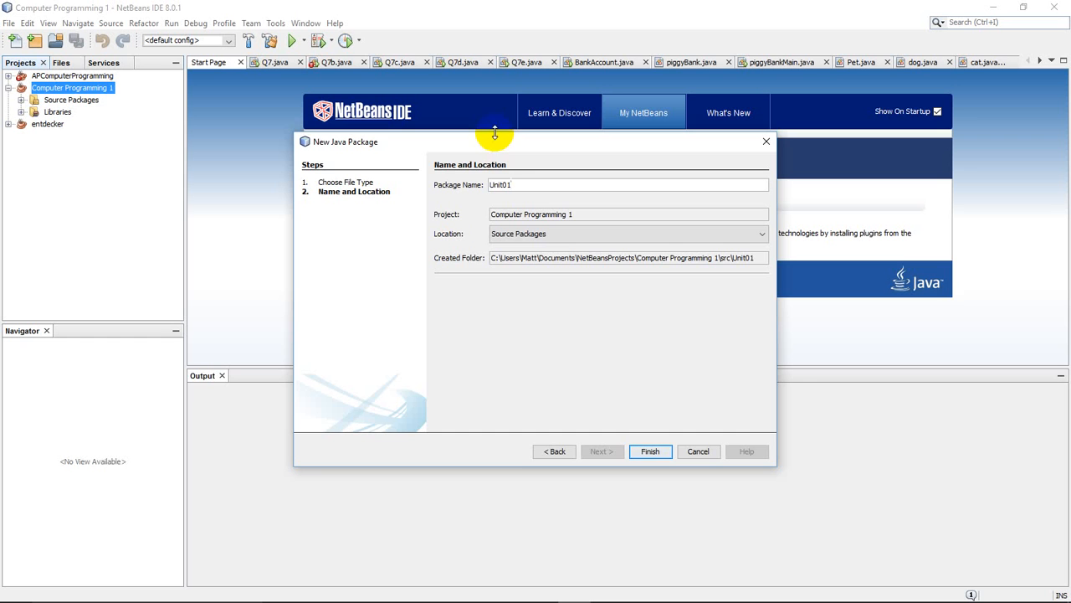
pyautogui.click(649, 452)
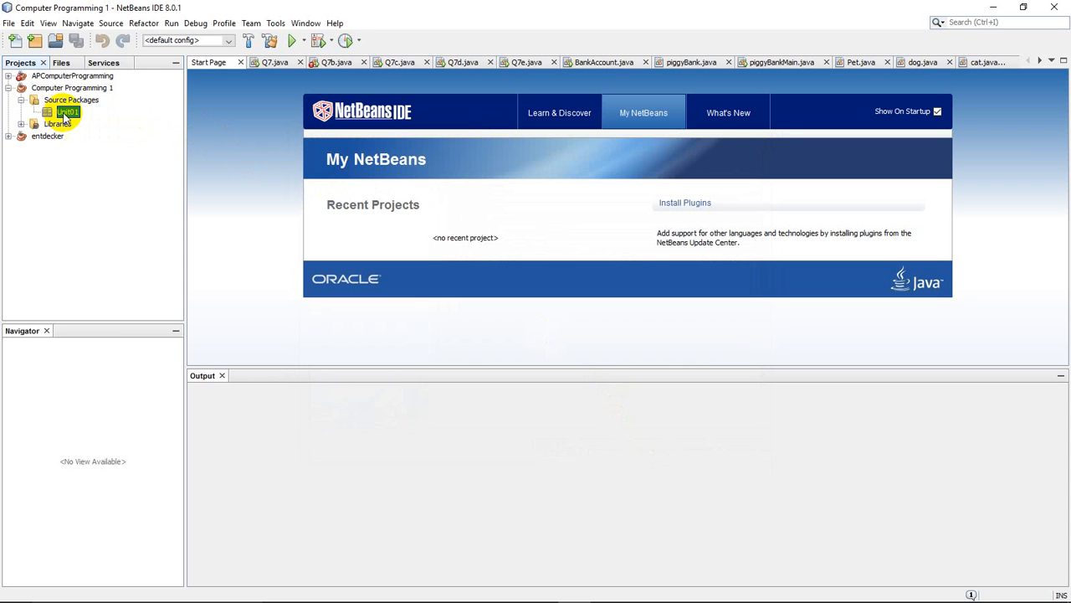
pyautogui.click(65, 112)
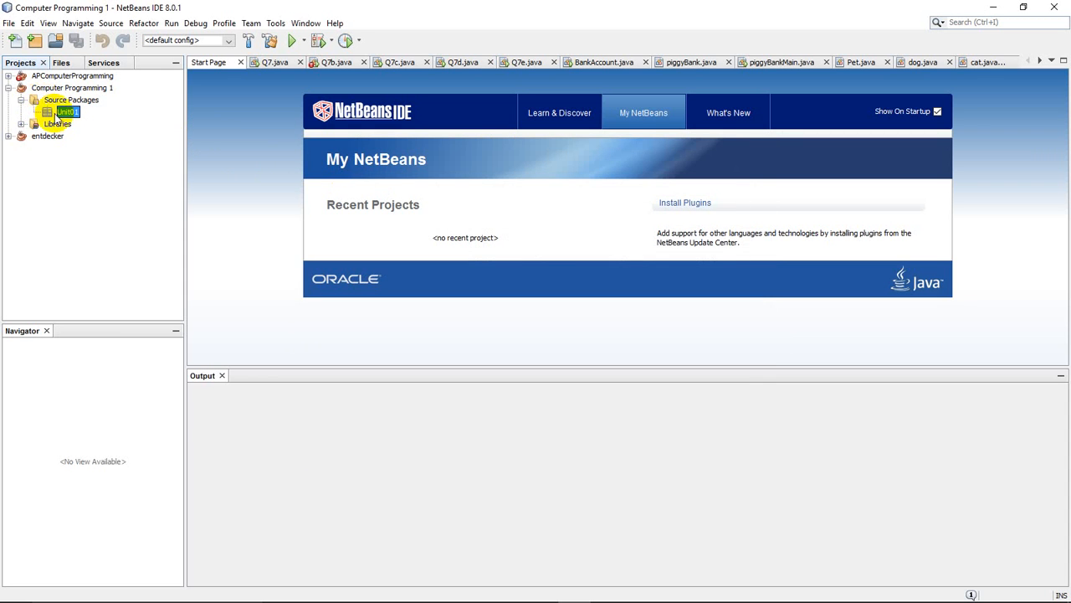
pyautogui.moveTo(65, 111)
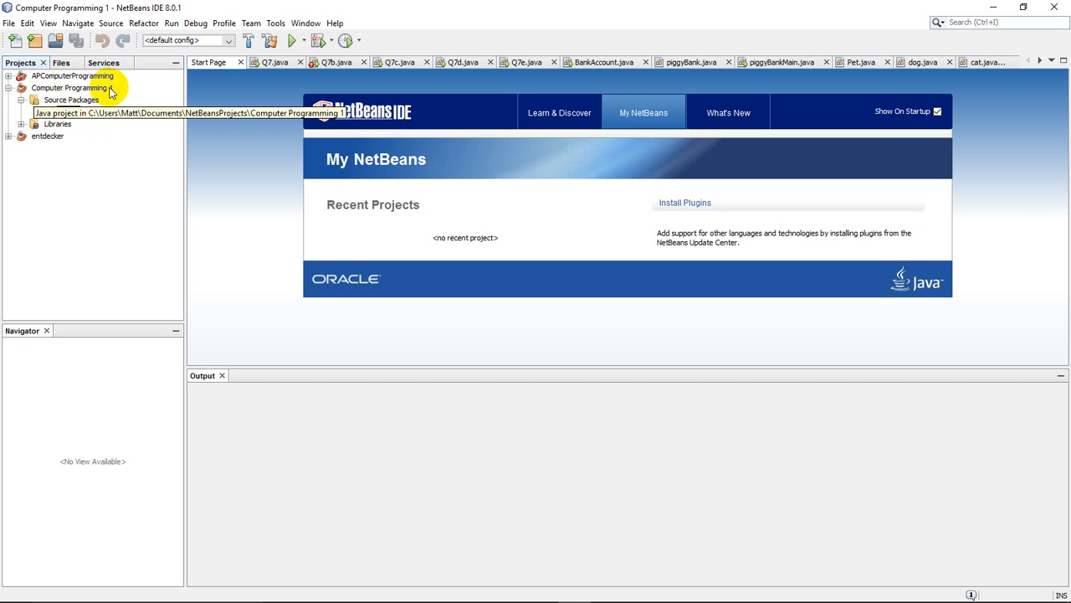
pyautogui.click(22, 101)
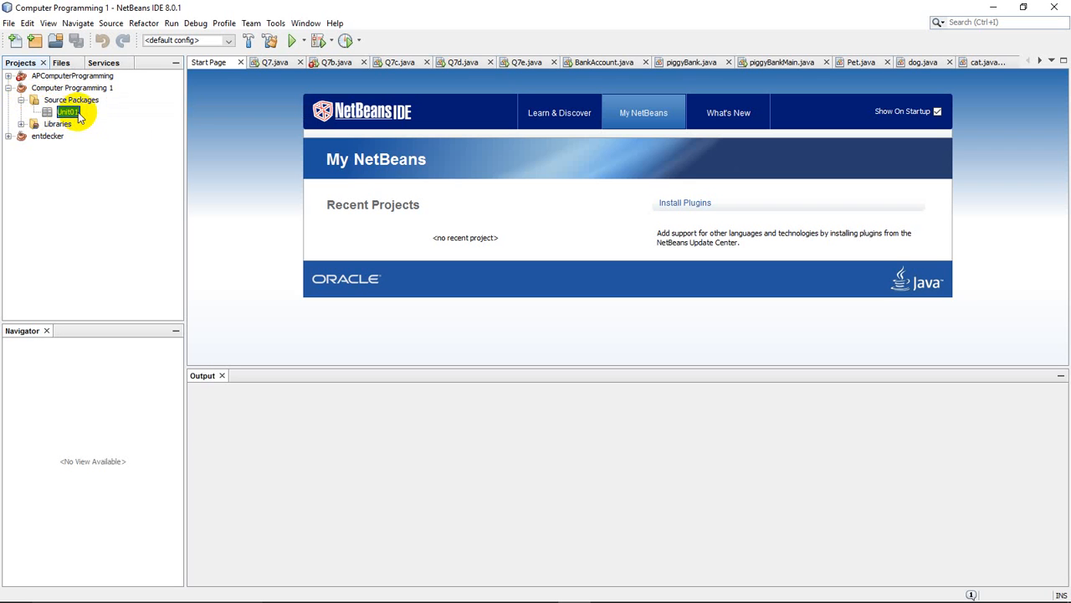
pyautogui.moveTo(68, 111)
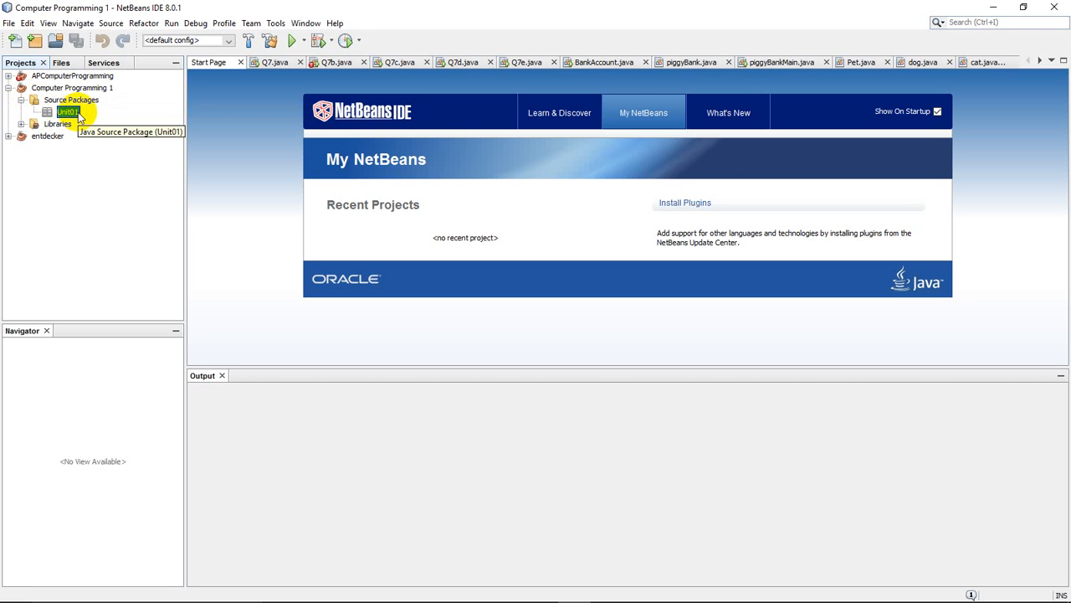
pyautogui.moveTo(81, 117)
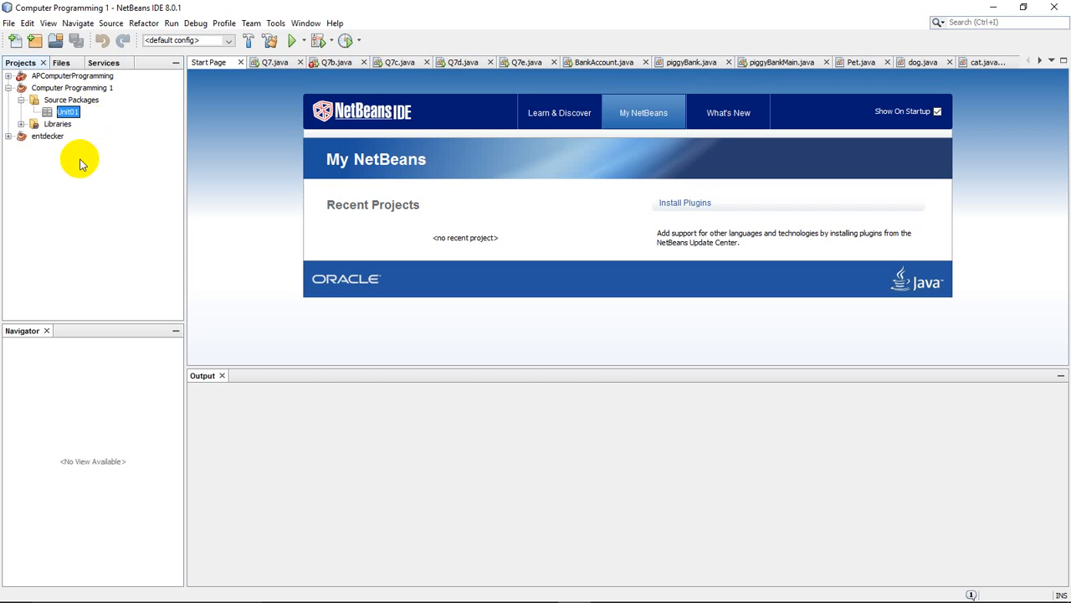
pyautogui.moveTo(97, 148)
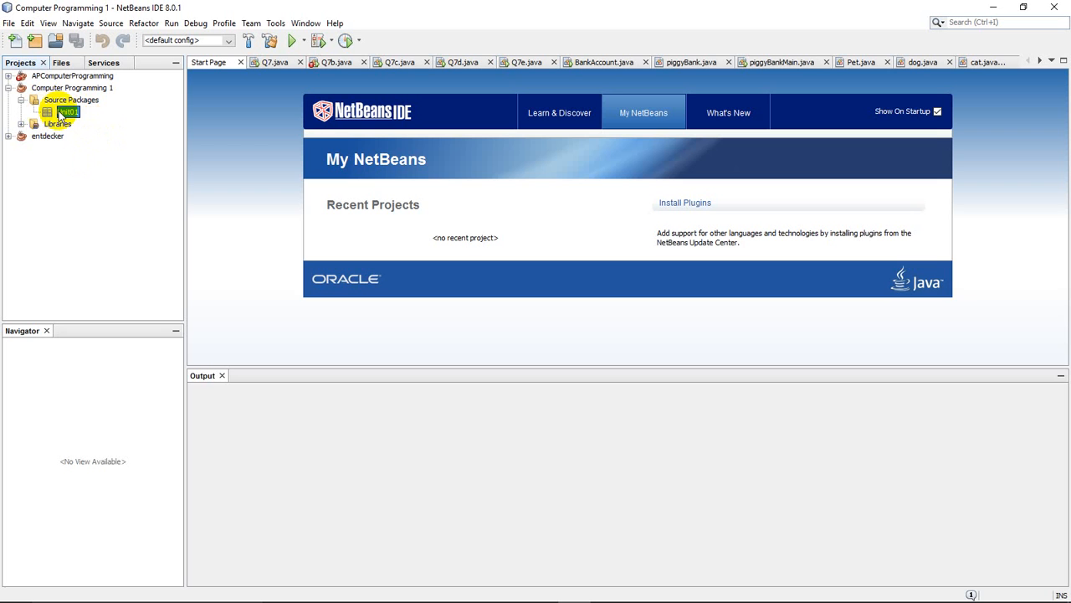
# Step: Create a new Java class named HelloWorld inside the Unit01 package
pyautogui.rightClick(67, 111)
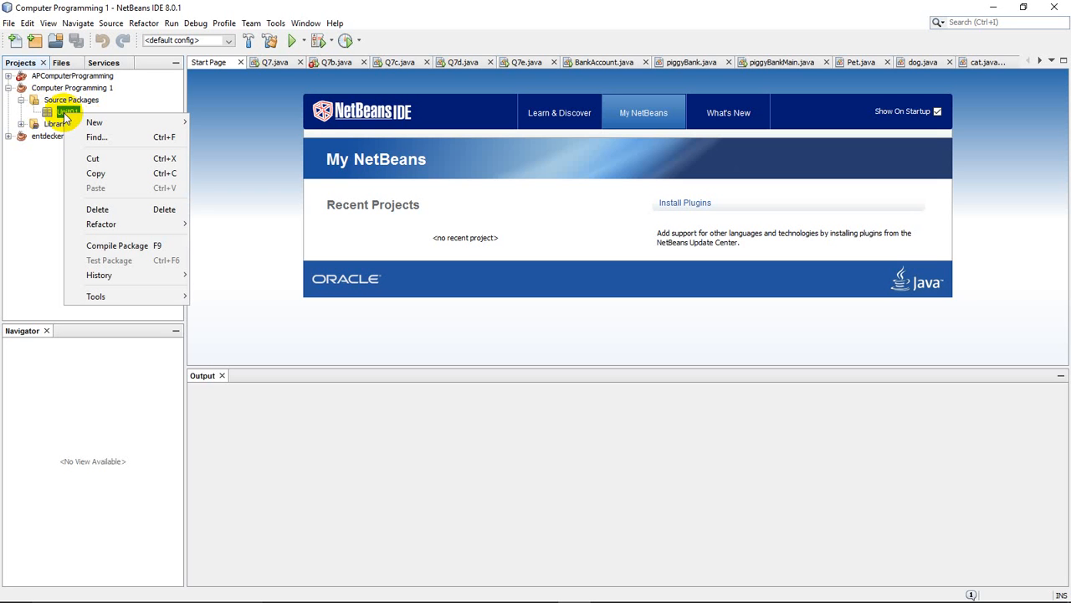
pyautogui.moveTo(94, 122)
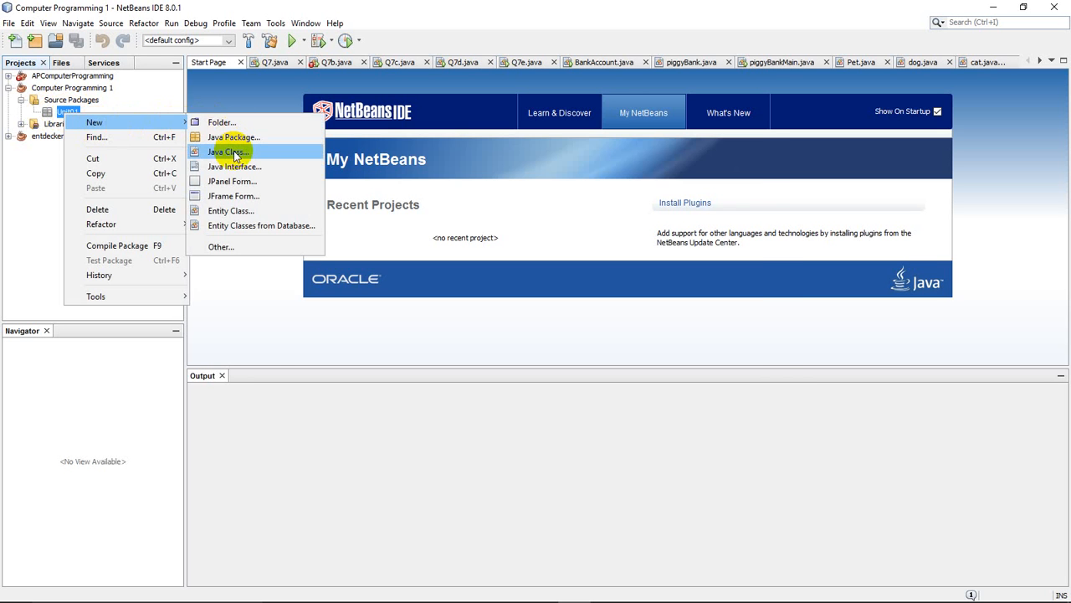
pyautogui.click(228, 151)
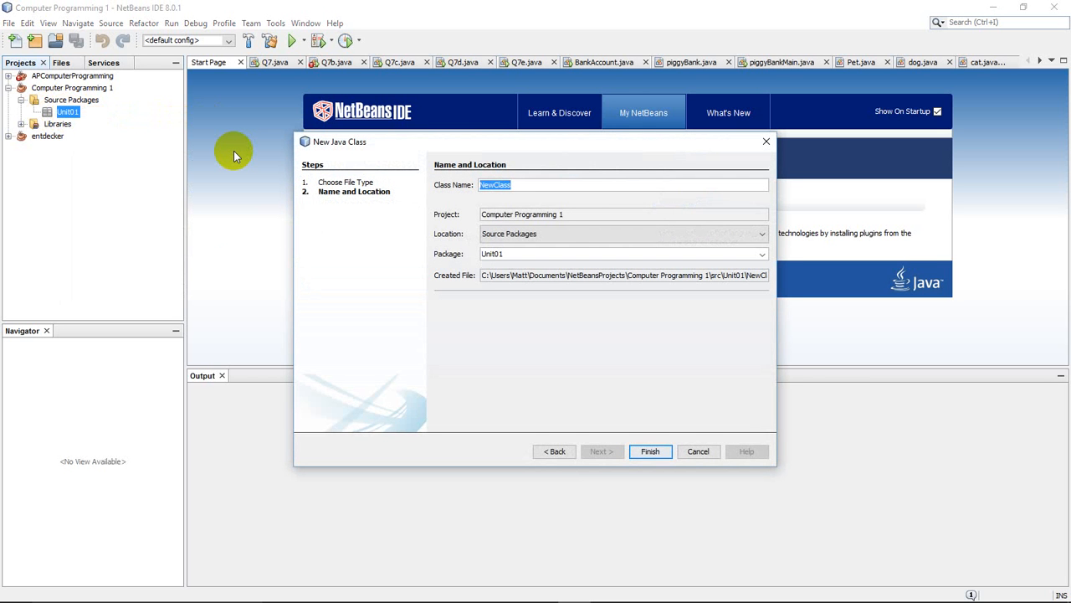
pyautogui.write('Hello')
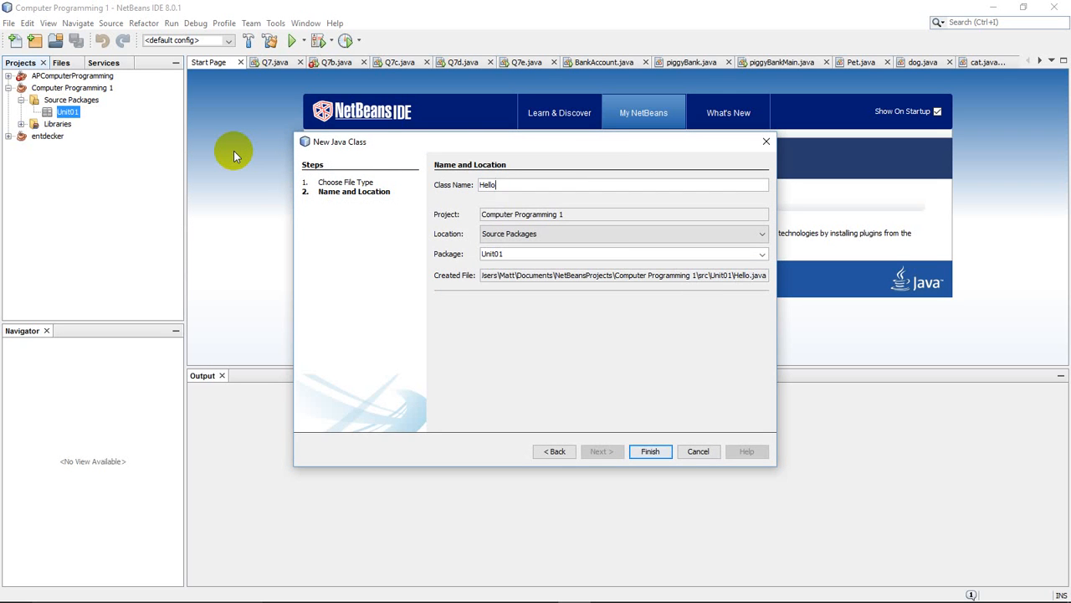
pyautogui.write('World')
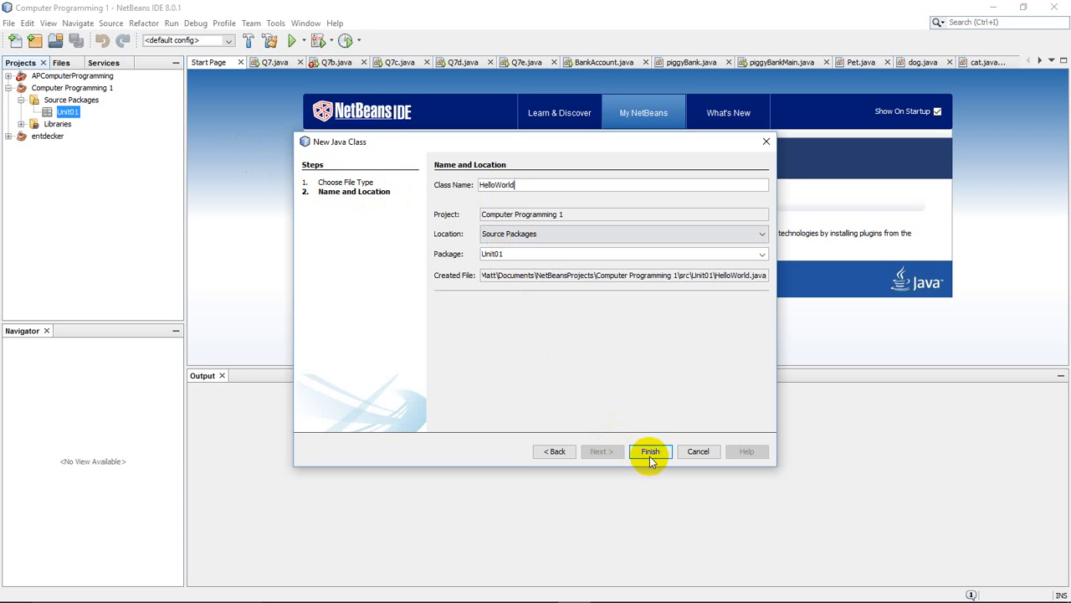
pyautogui.click(650, 452)
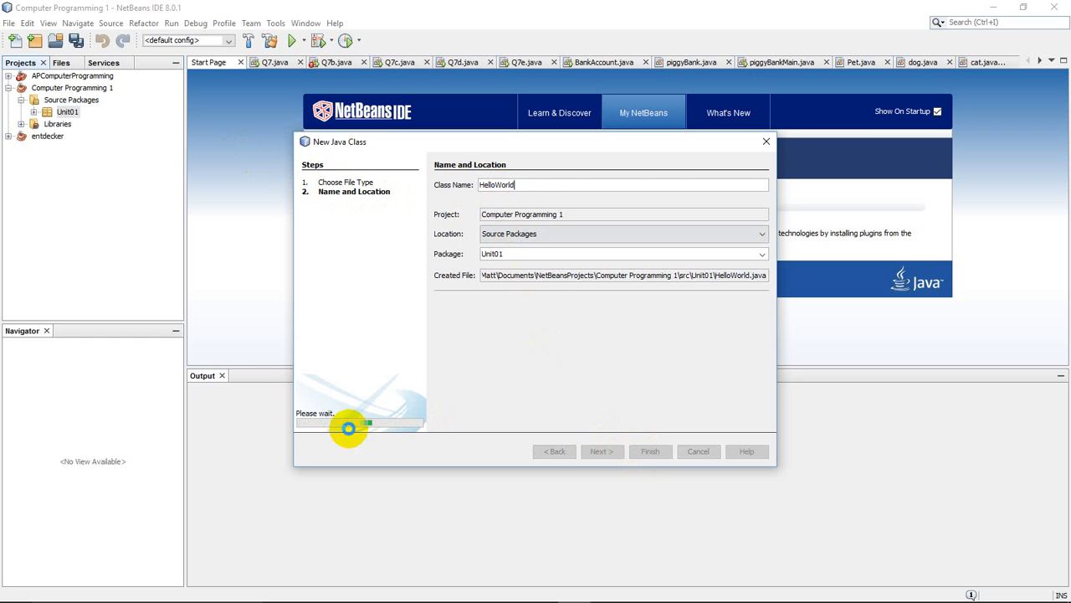
pyautogui.click(650, 452)
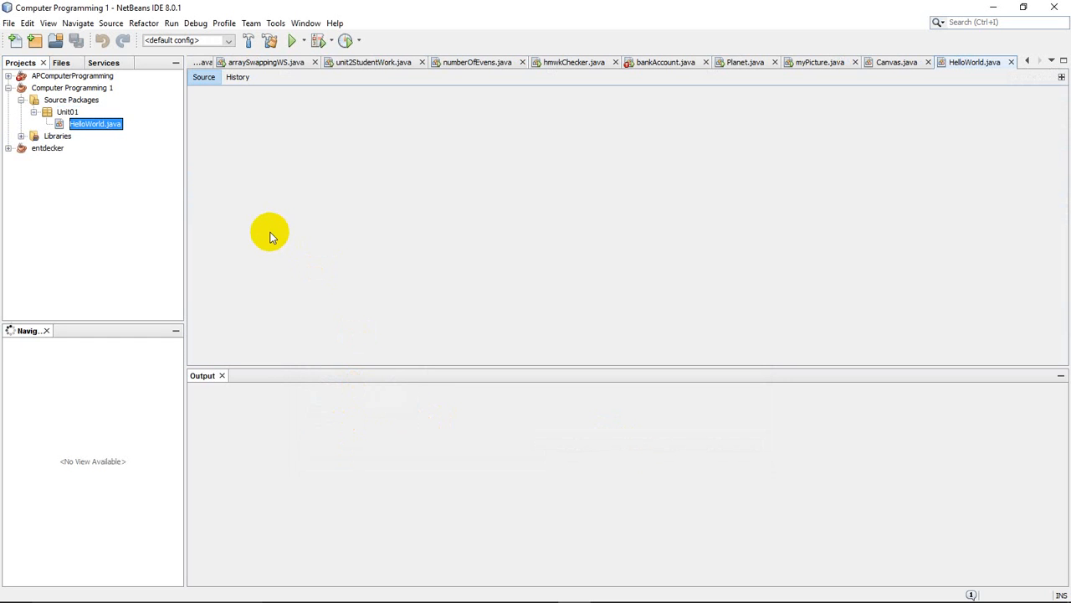
# Step: Show the HelloWorld.java skeleton with package Unit01 and the empty class in the editor
pyautogui.click(94, 124)
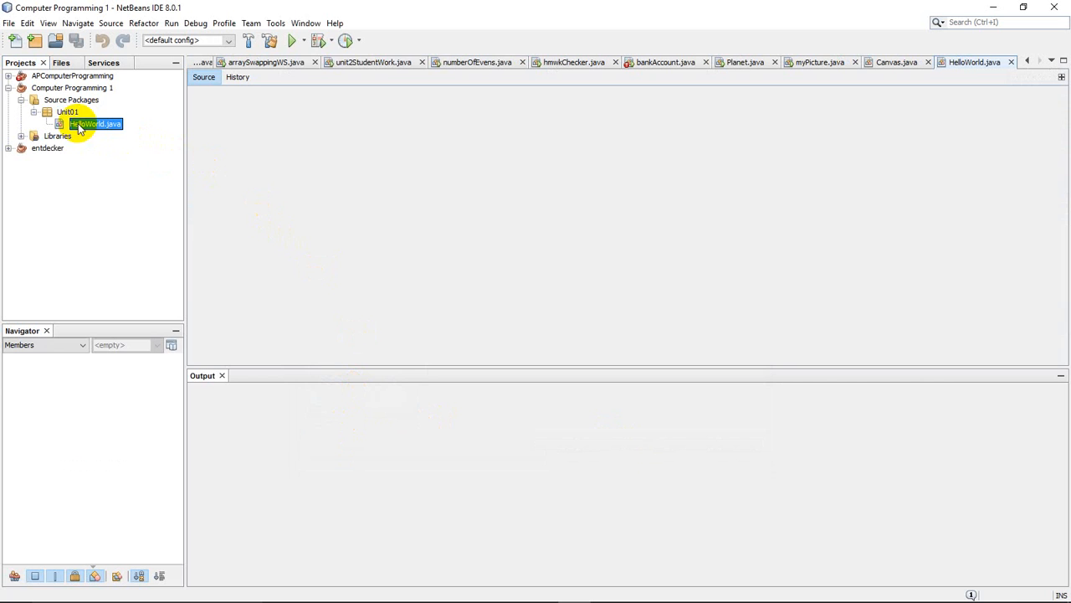
pyautogui.doubleClick(94, 124)
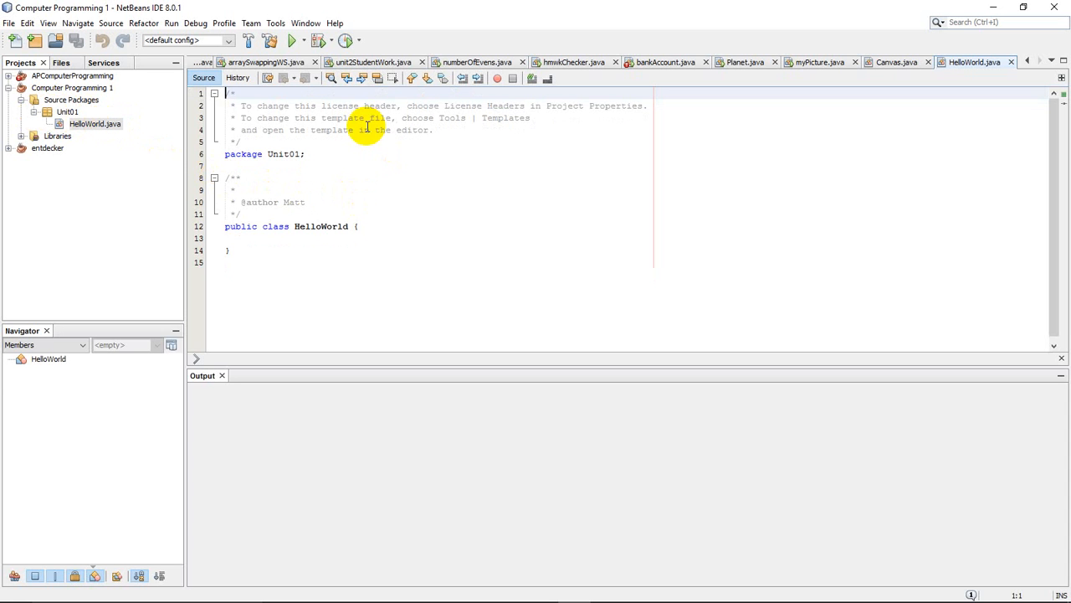
pyautogui.moveTo(328, 236)
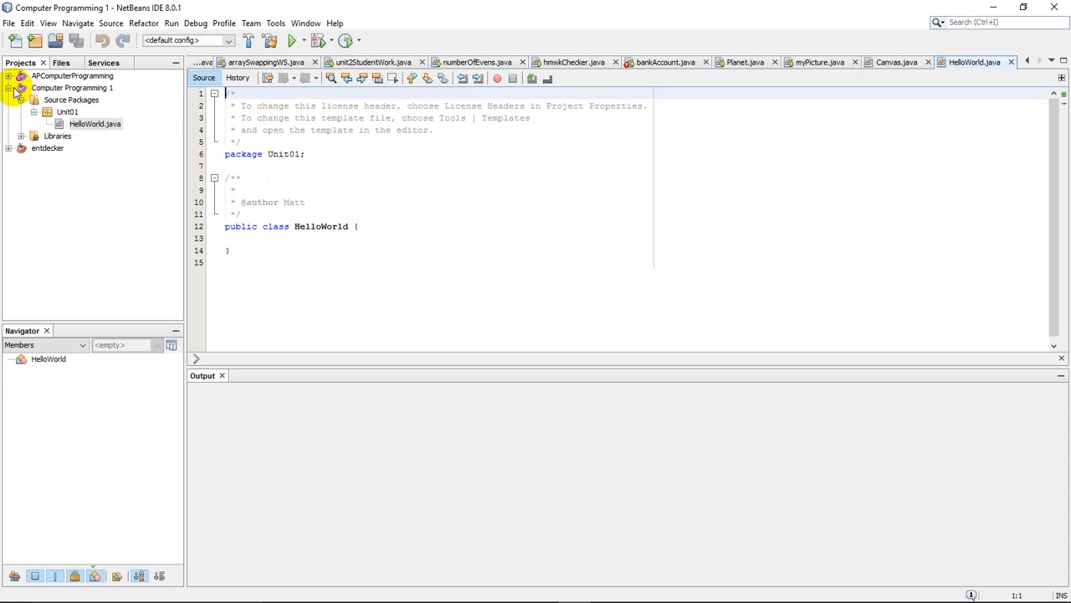
pyautogui.moveTo(27, 92)
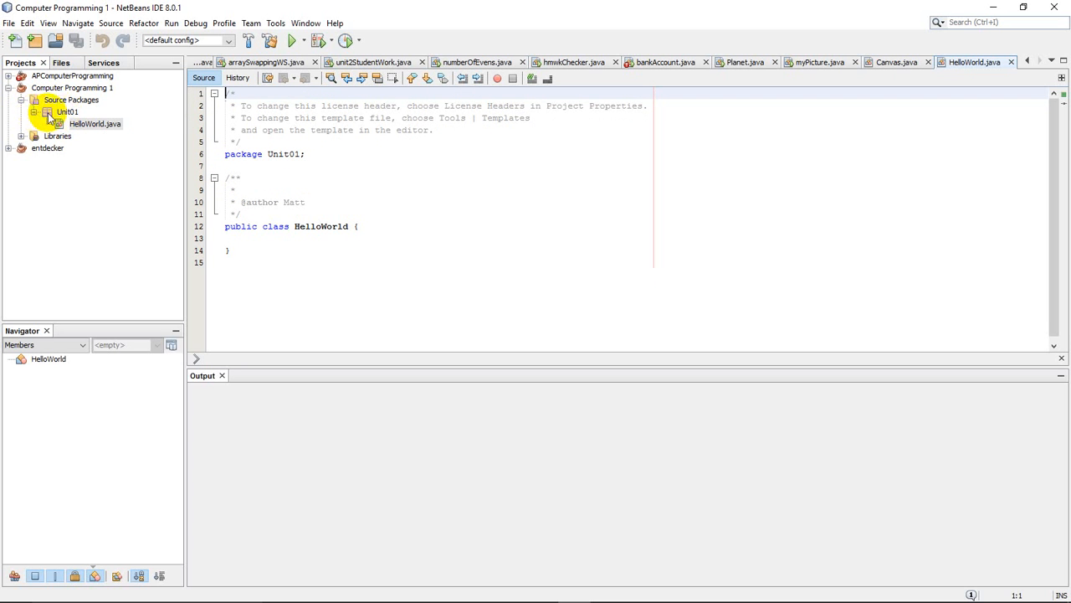
pyautogui.moveTo(67, 111)
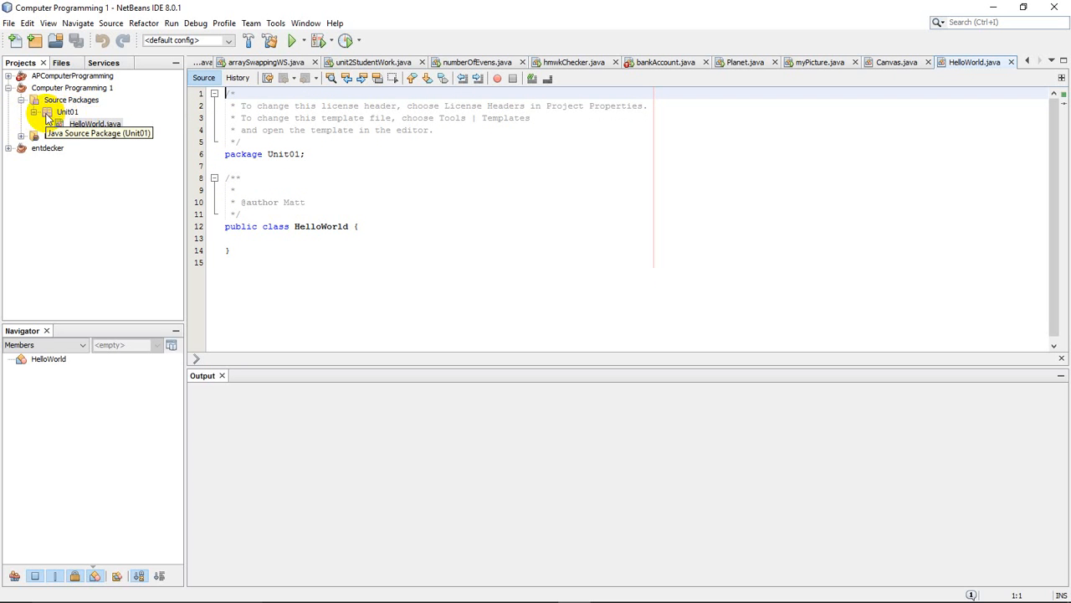